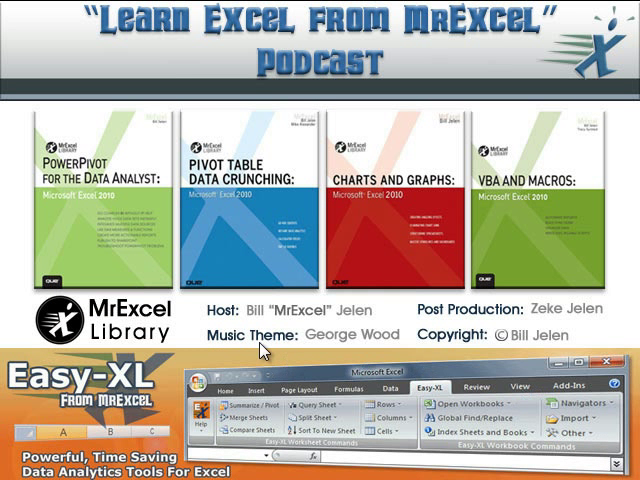
mouse_move(300, 228)
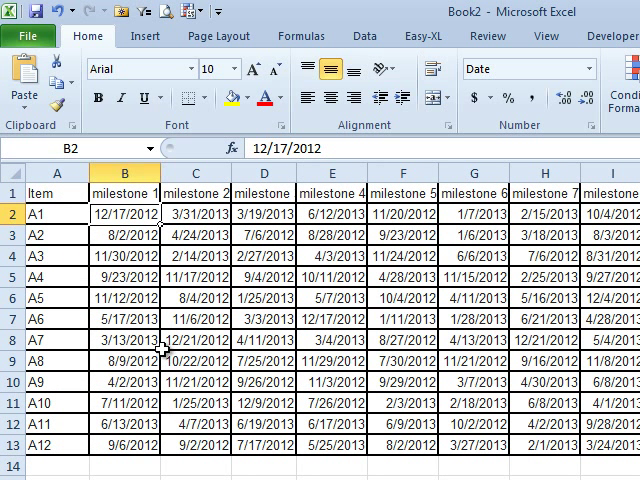
Step: Use the legacy PivotTable wizard to consolidate Sheet1!$A$1:$K$13 with manually created page fields
click(57, 191)
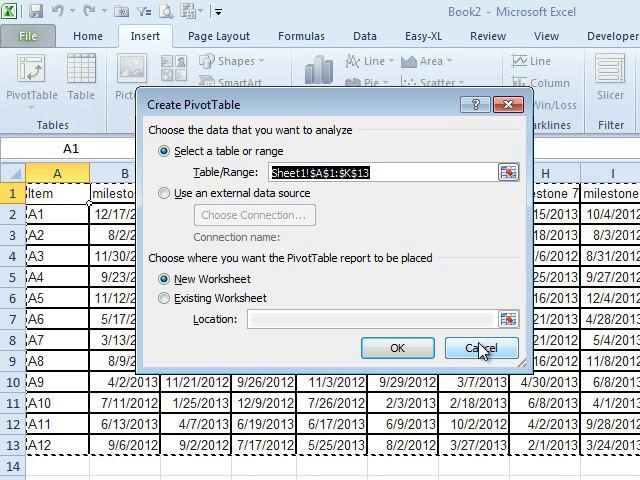
click(481, 348)
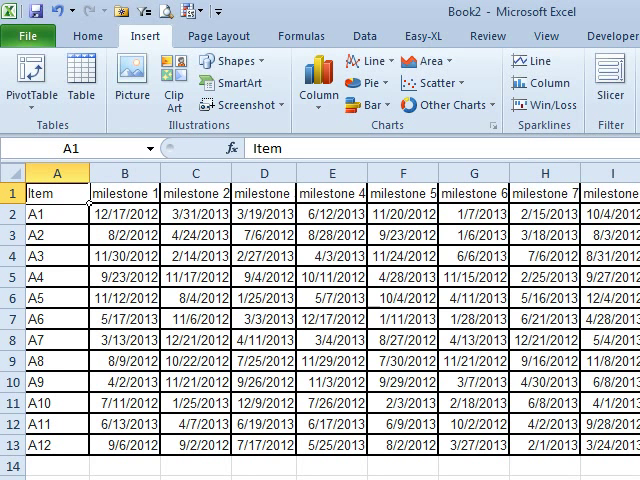
key(alt)
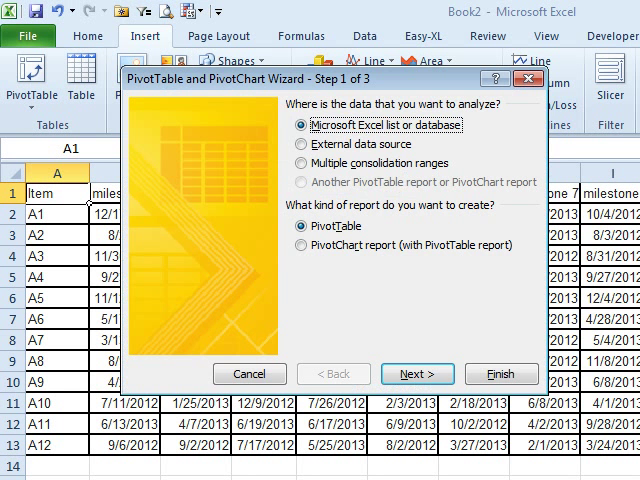
click(301, 163)
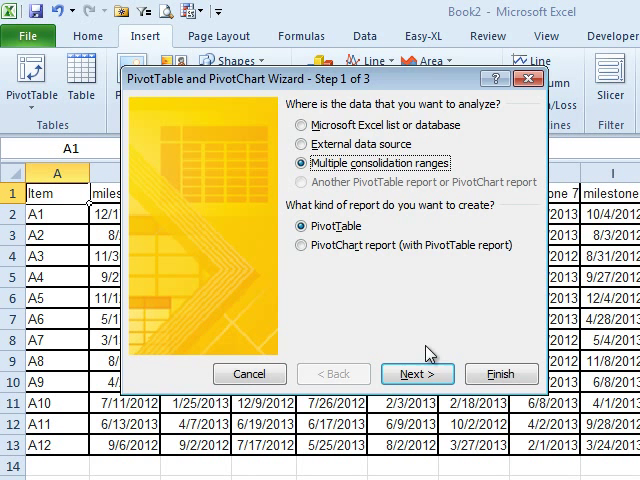
click(418, 373)
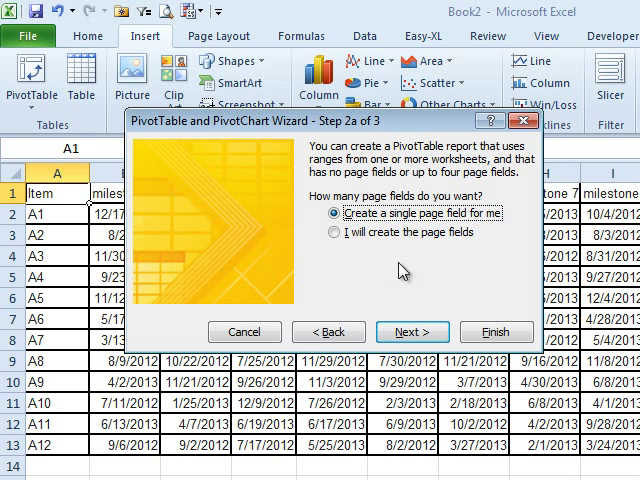
click(335, 236)
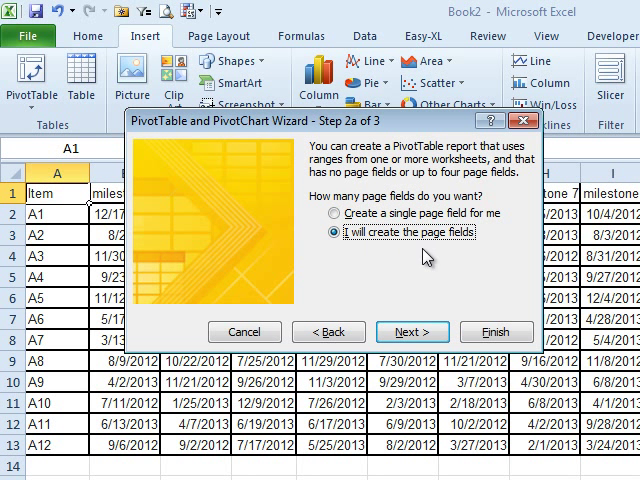
mouse_move(438, 290)
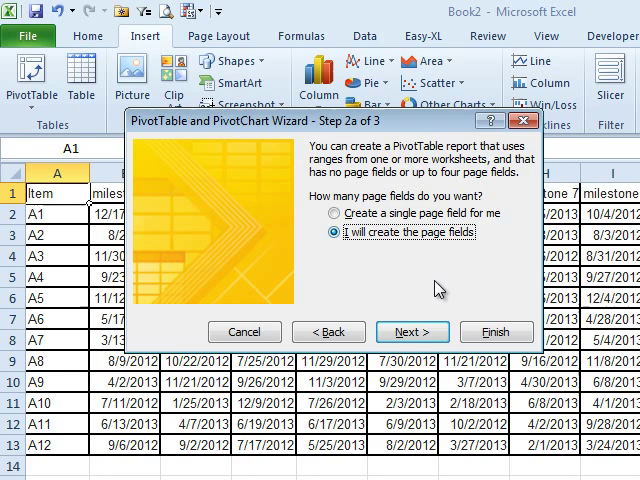
click(411, 332)
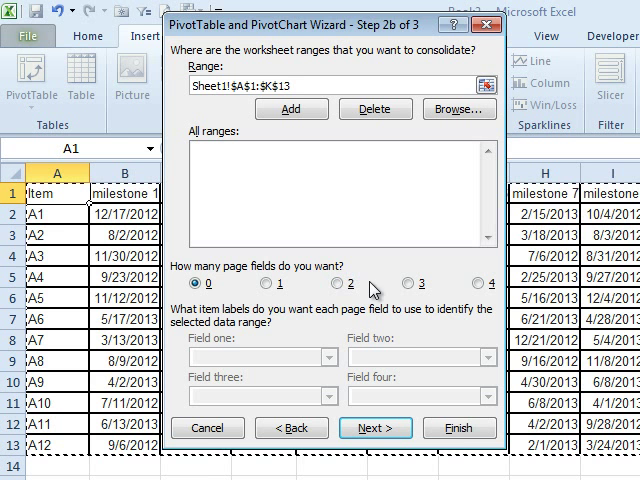
click(289, 109)
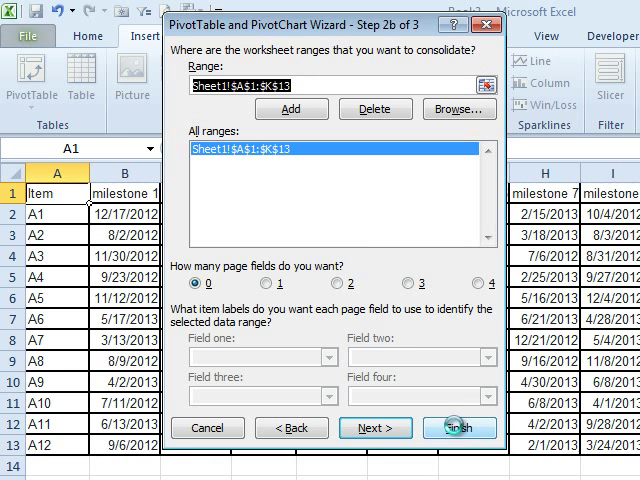
click(448, 428)
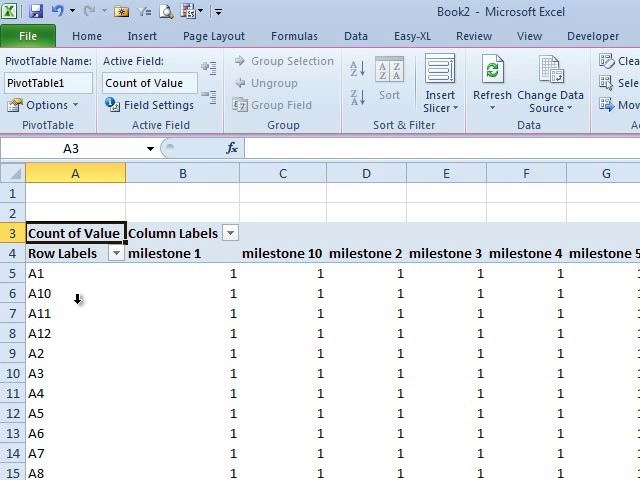
mouse_move(205, 288)
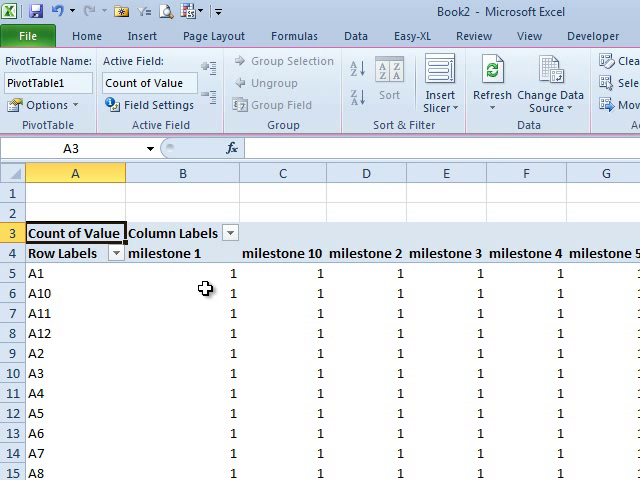
mouse_move(229, 289)
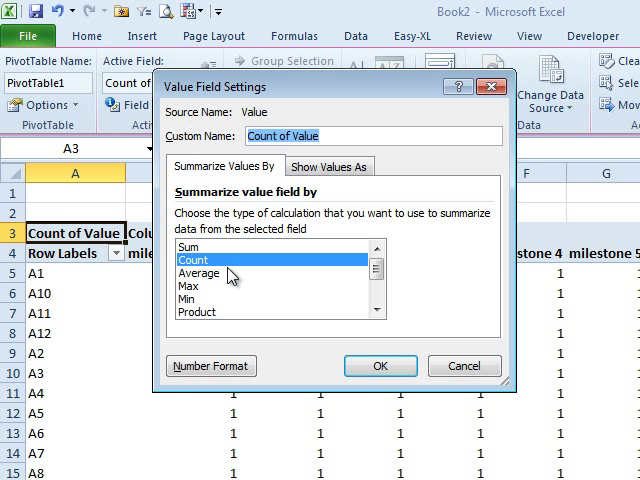
Step: Switch the value field from Count to Sum and apply a date number format
click(380, 366)
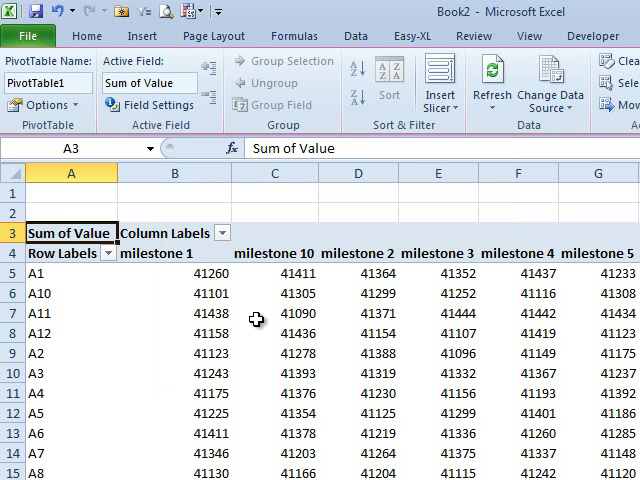
mouse_move(149, 104)
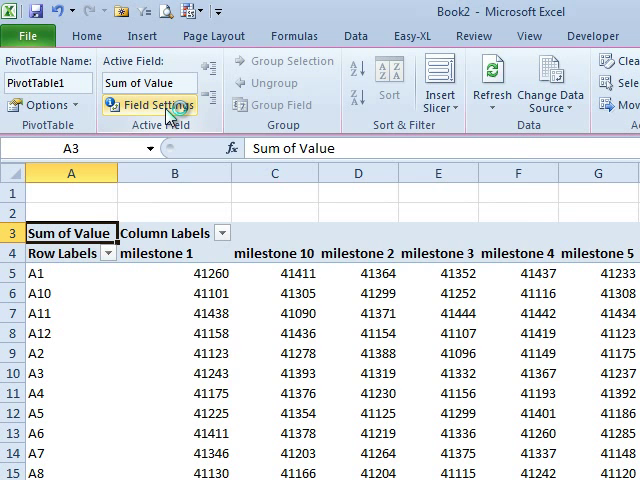
click(148, 105)
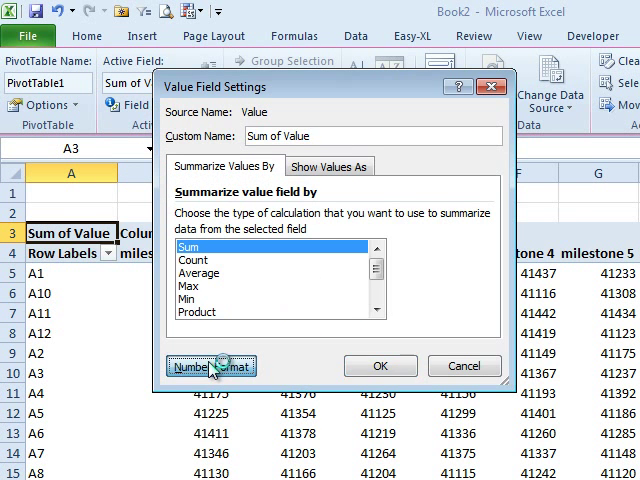
click(211, 365)
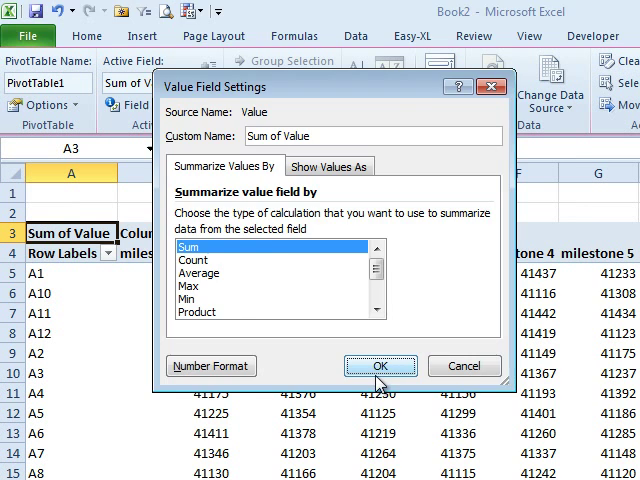
click(379, 366)
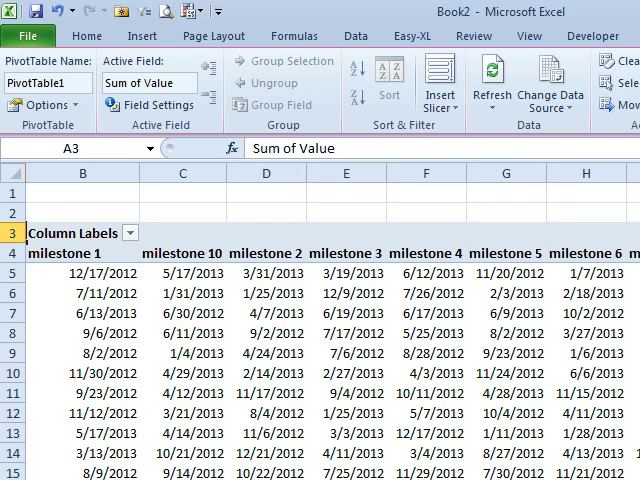
Step: Scroll right toward the pivot table's grand total cell
scroll(right, 3)
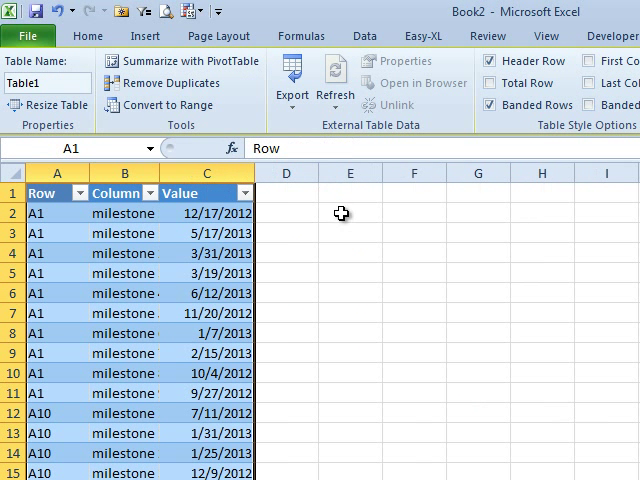
mouse_move(133, 213)
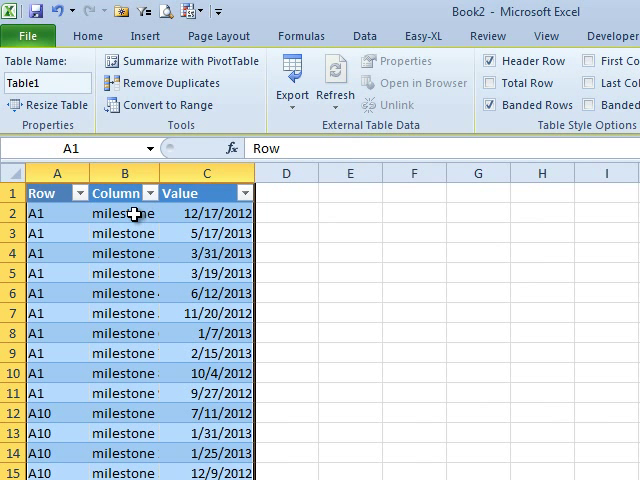
scroll(down, 3)
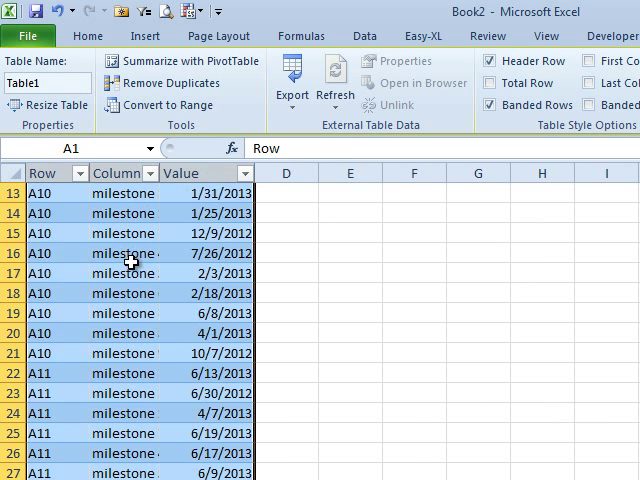
scroll(down, 3)
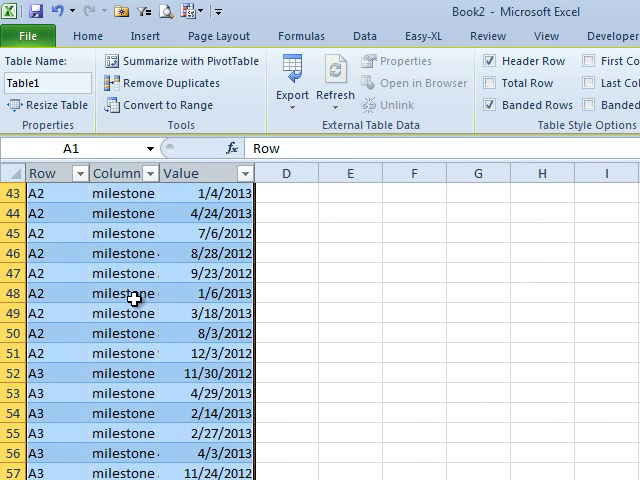
scroll(up, 3)
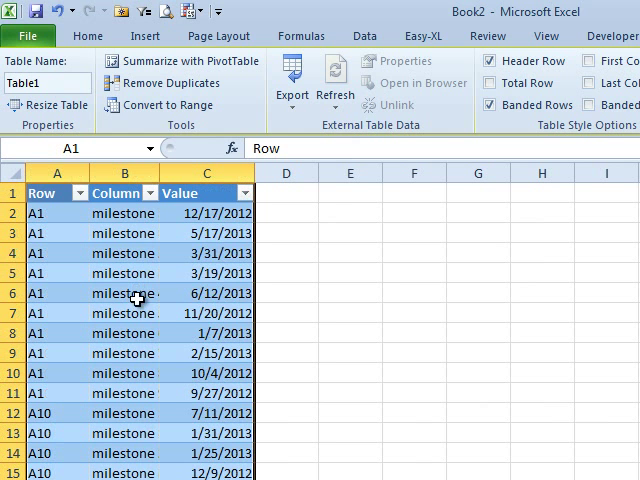
mouse_move(392, 295)
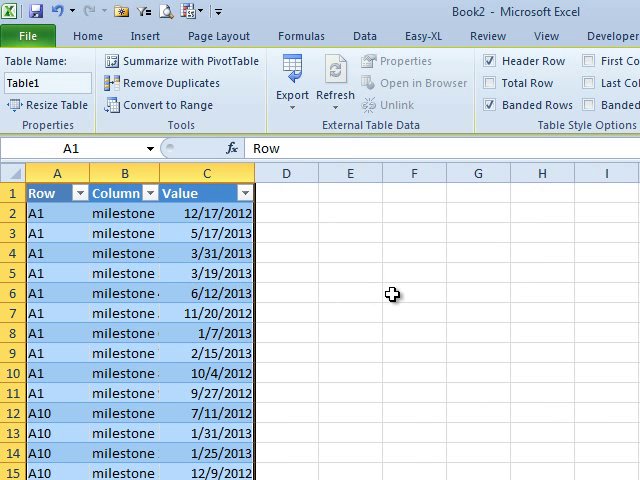
mouse_move(401, 309)
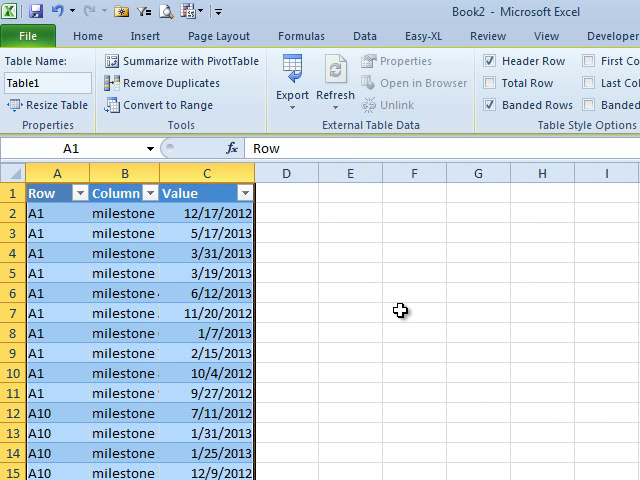